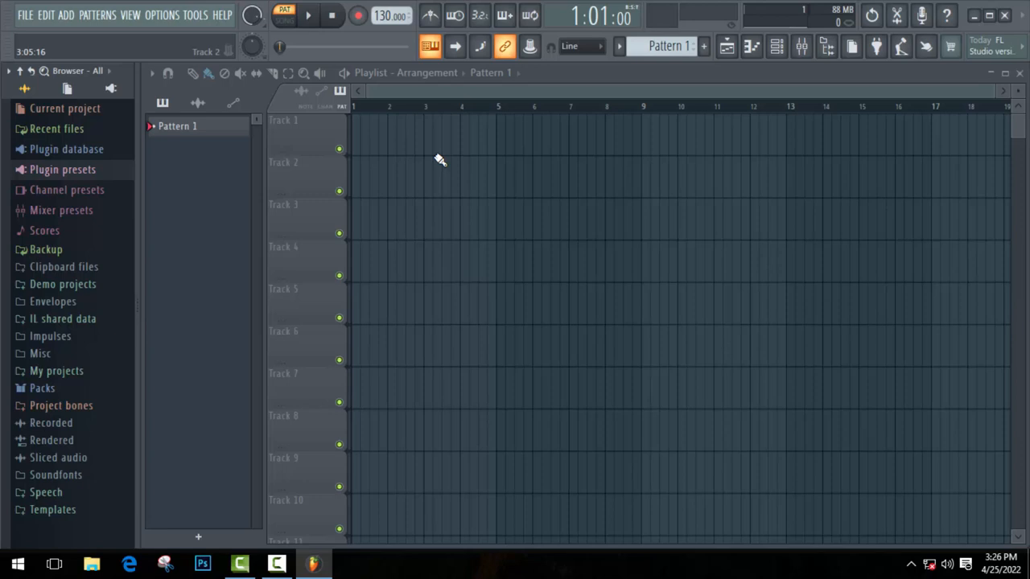
{"action": "mouse_move", "coordinate": [989, 16]}
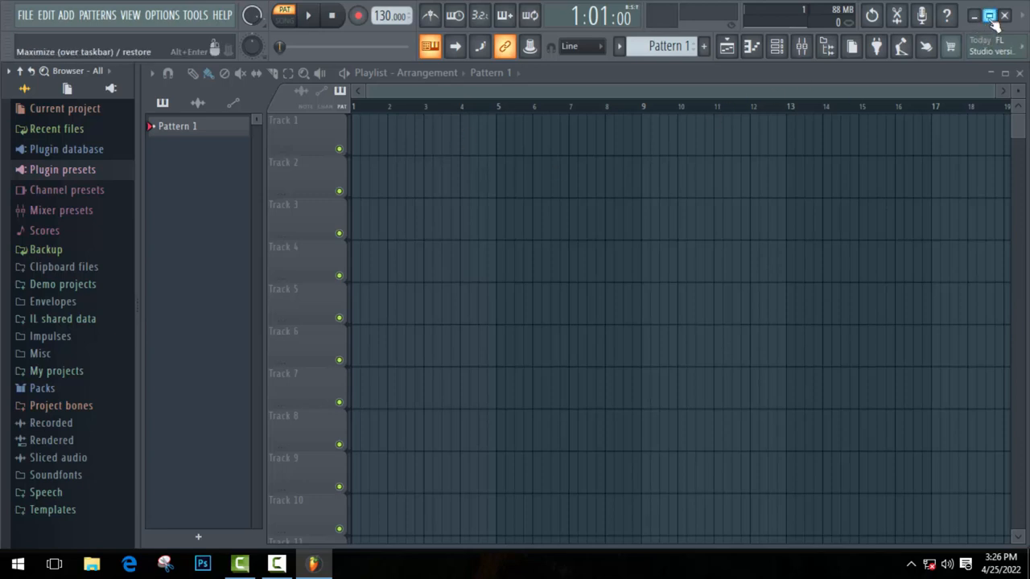
Maximize the FL Studio window to fill the screen.
{"action": "left_click", "coordinate": [990, 15]}
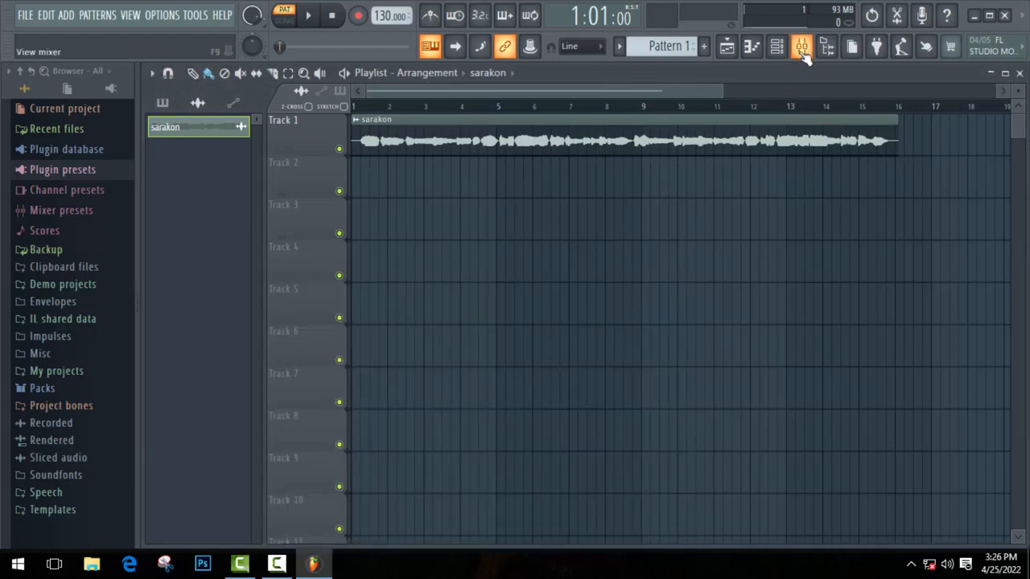
Open the mixer and load Newtone into Insert 5's first effect slot.
{"action": "left_click", "coordinate": [802, 46]}
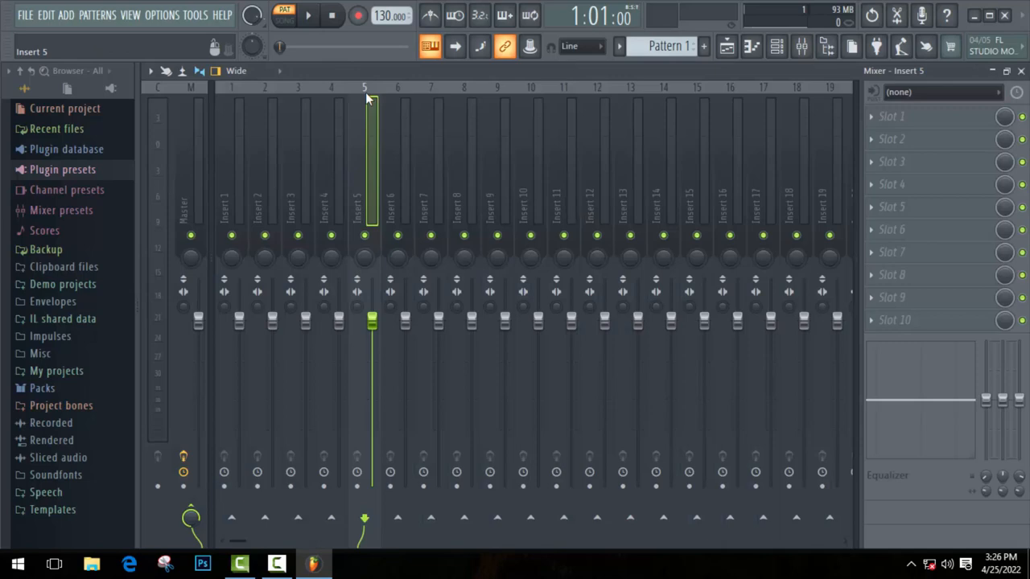
{"action": "mouse_move", "coordinate": [892, 117]}
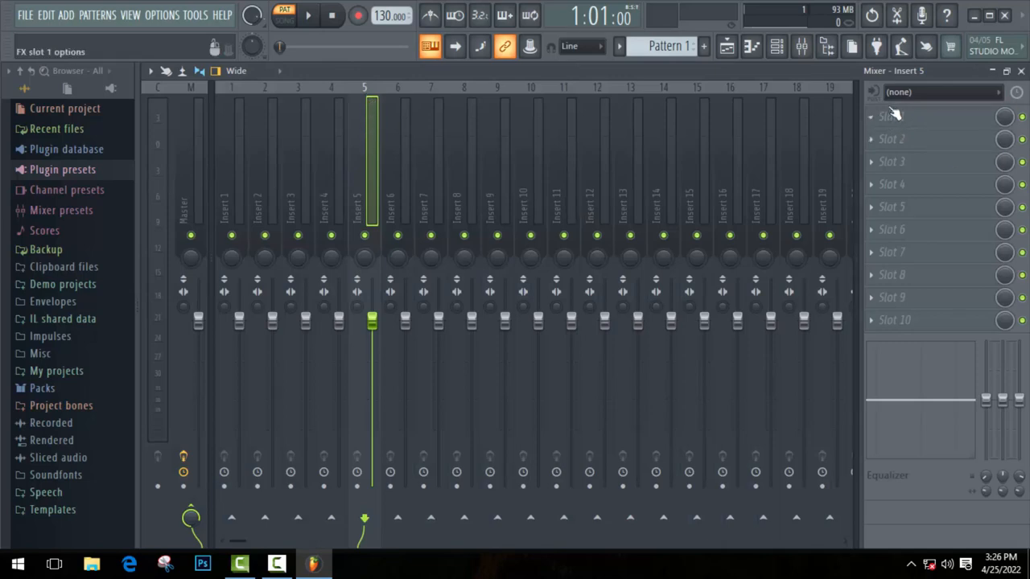
{"action": "left_click", "coordinate": [892, 116]}
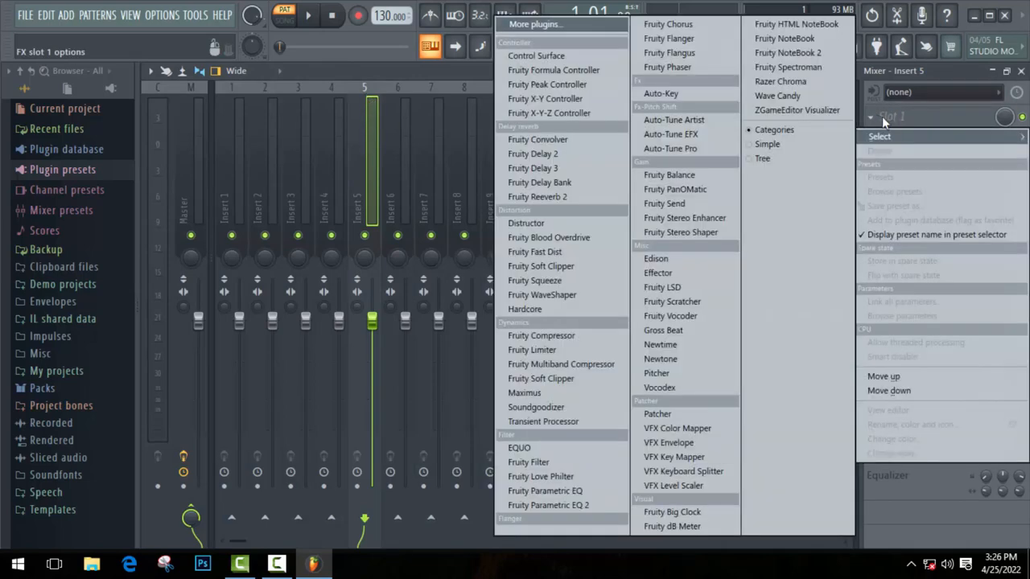
{"action": "mouse_move", "coordinate": [662, 359]}
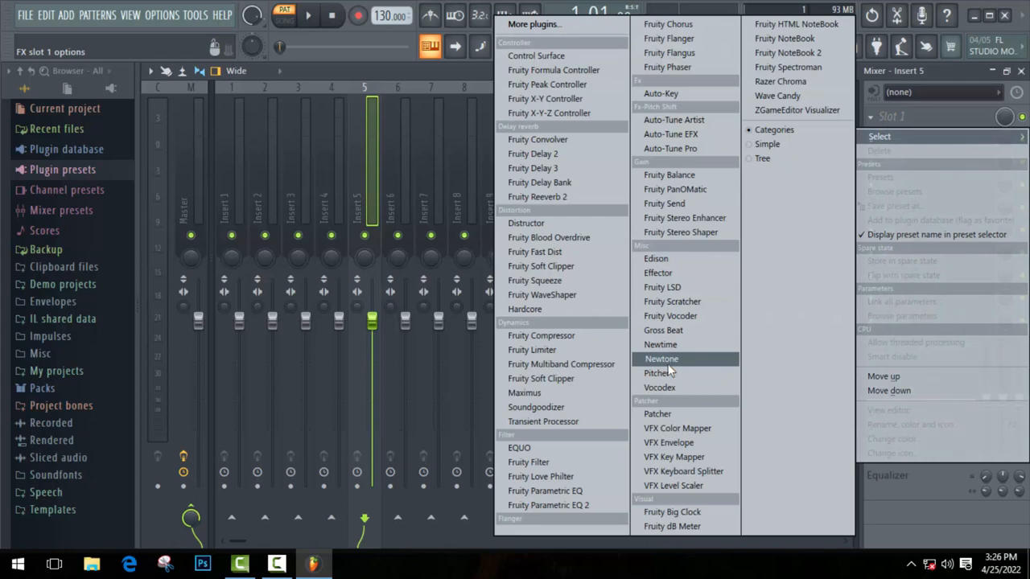
{"action": "left_click", "coordinate": [662, 359]}
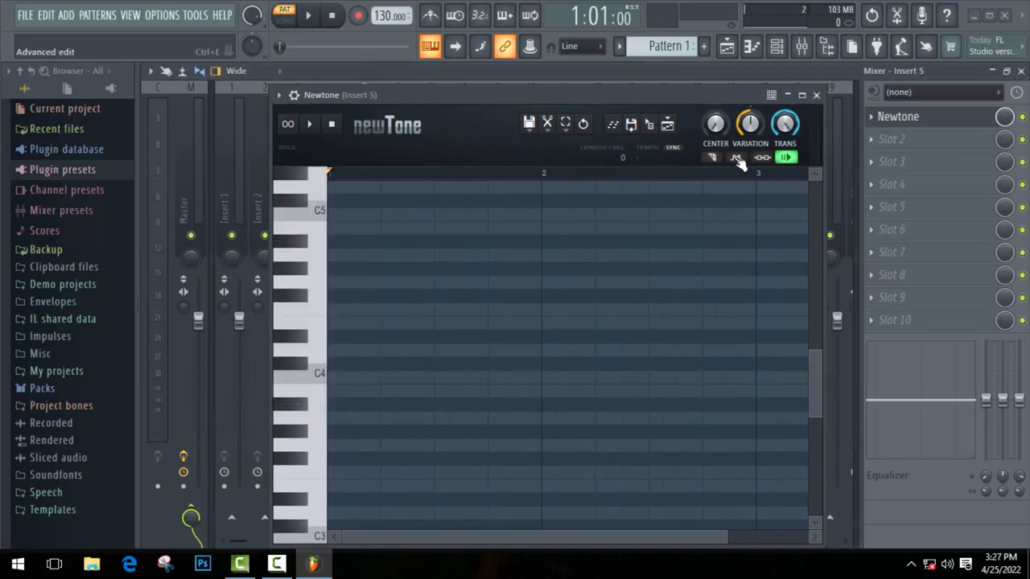
Send the sarakon clip to Newtone via Pitch-correct sample and maximize Newtone.
{"action": "left_click", "coordinate": [736, 157]}
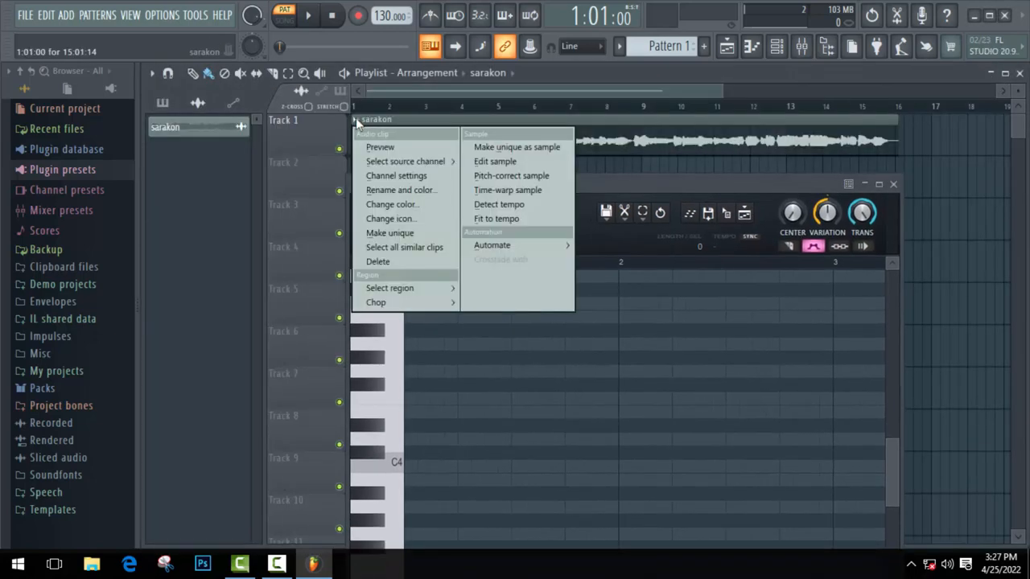
{"action": "mouse_move", "coordinate": [511, 175]}
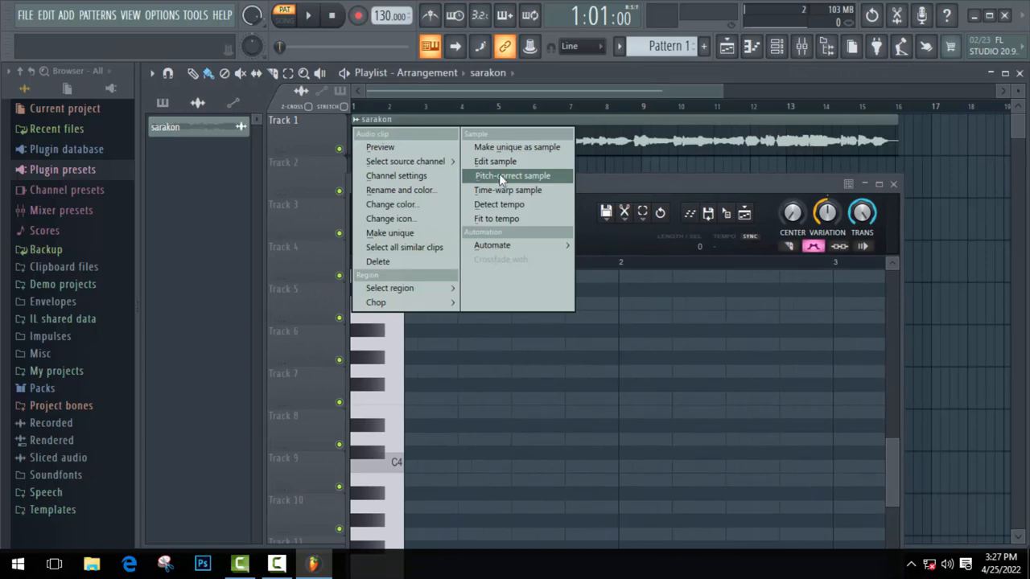
{"action": "left_click", "coordinate": [512, 175]}
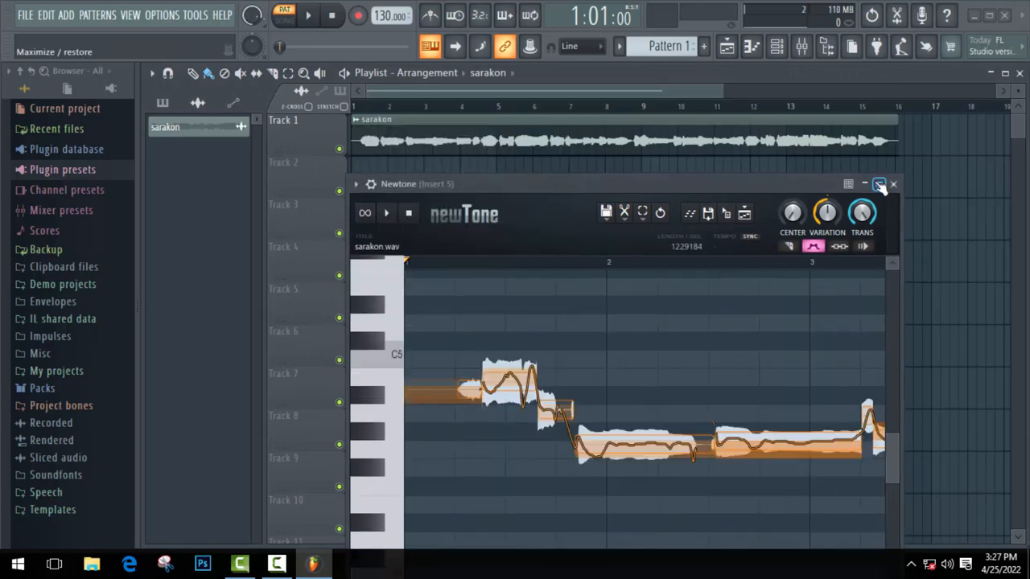
{"action": "left_click", "coordinate": [879, 185]}
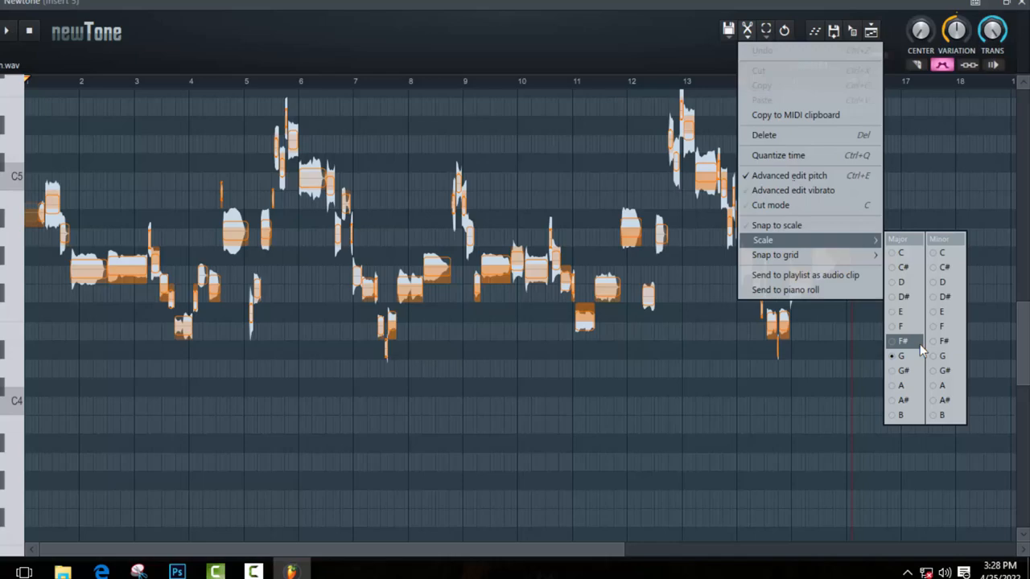
Set Newtone's scale to G major and minimize its editor.
{"action": "left_click", "coordinate": [902, 355]}
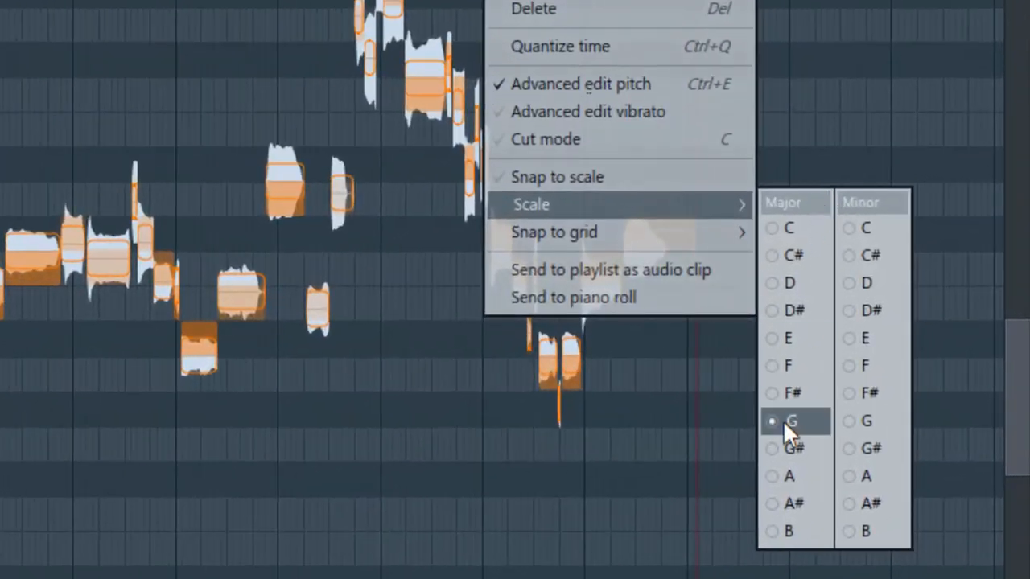
{"action": "mouse_move", "coordinate": [817, 208]}
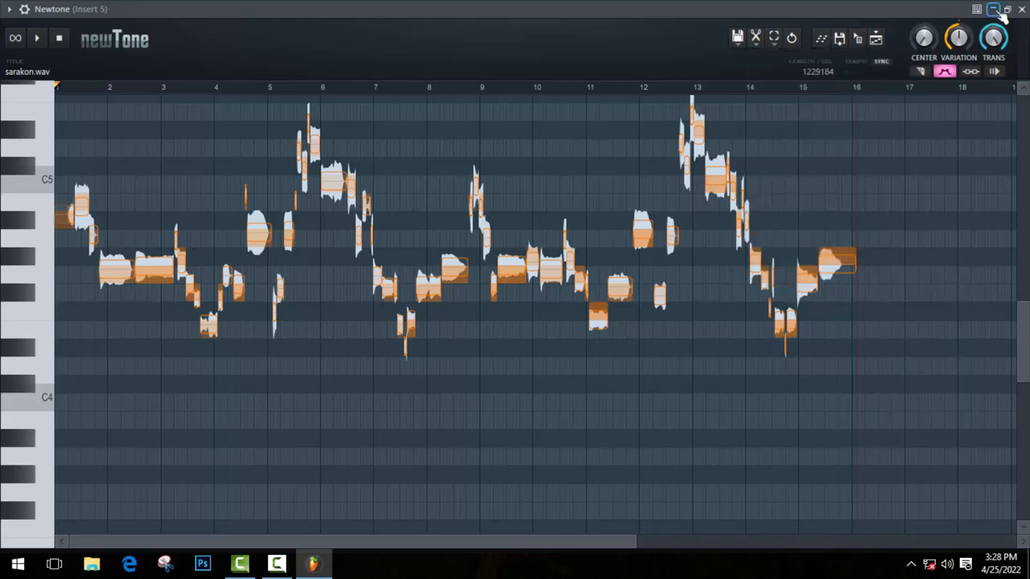
{"action": "left_click", "coordinate": [994, 8]}
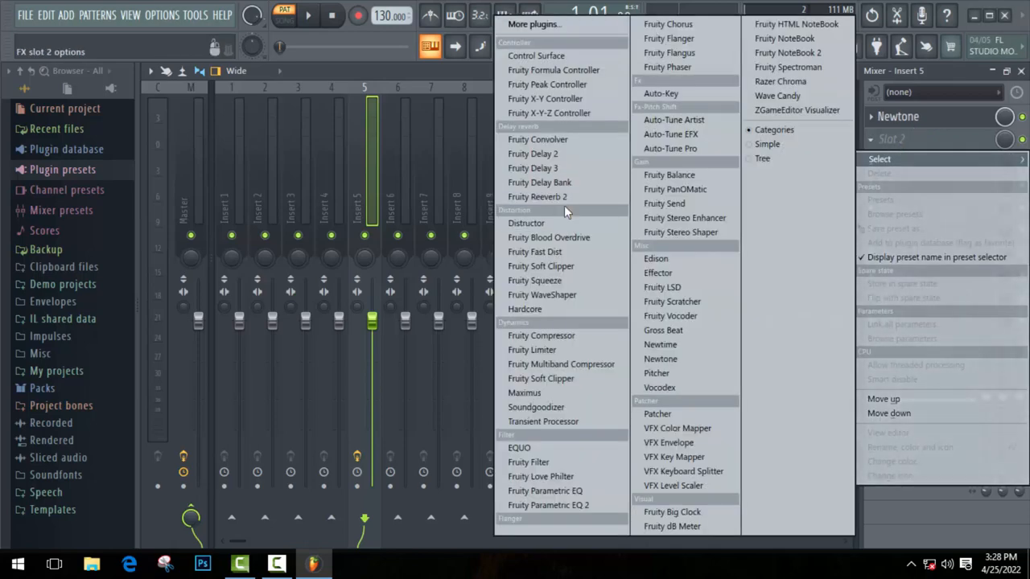
Load Fruity Reeverb 2 into slot 2 and Pitcher into slot 3 of Insert 5.
{"action": "left_click", "coordinate": [536, 196]}
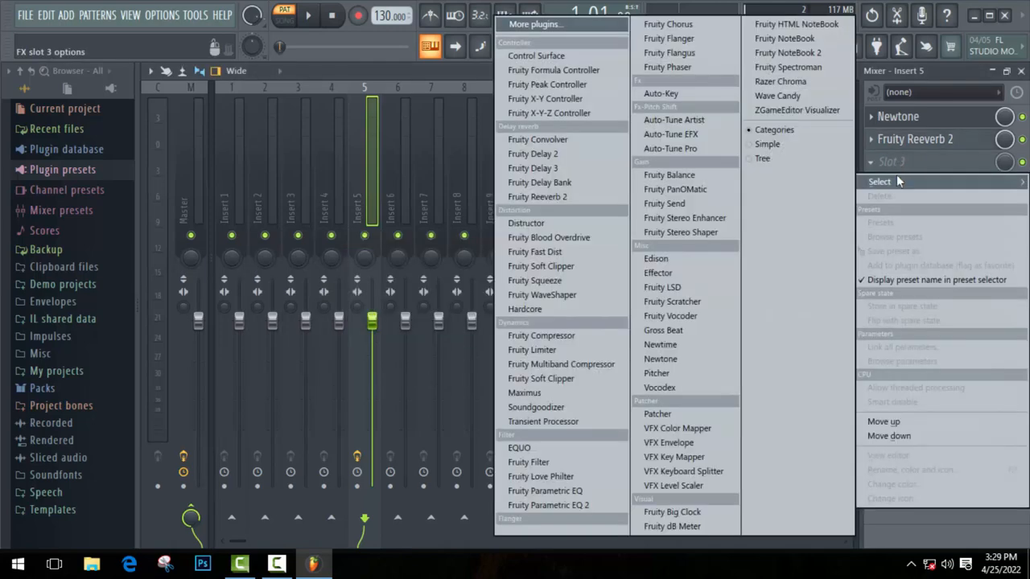
{"action": "left_click", "coordinate": [657, 373]}
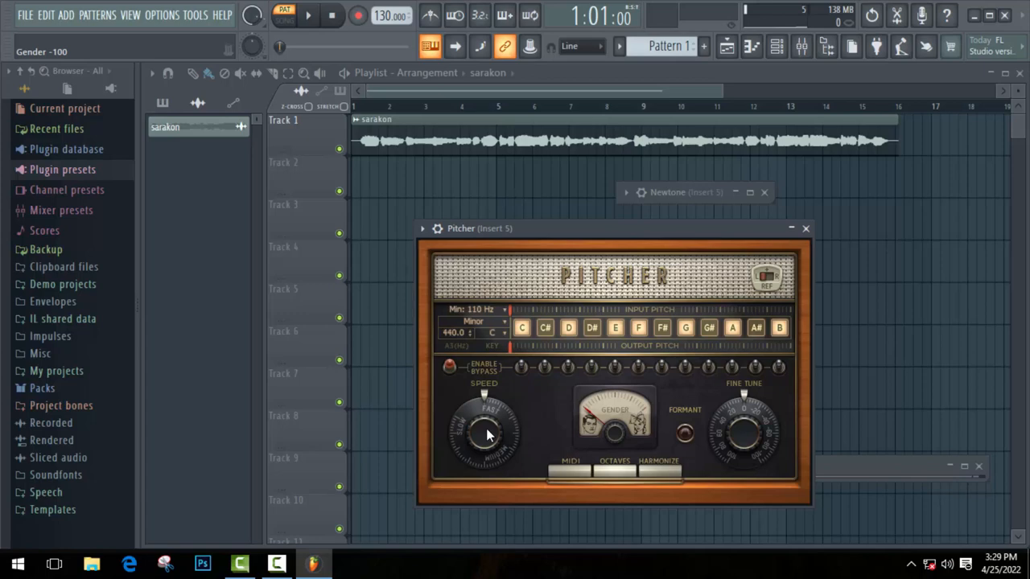
Set Pitcher's correction speed to 93, scale type to Major, and key to G.
{"action": "left_click_drag", "start_coordinate": [483, 435], "coordinate": [482, 411]}
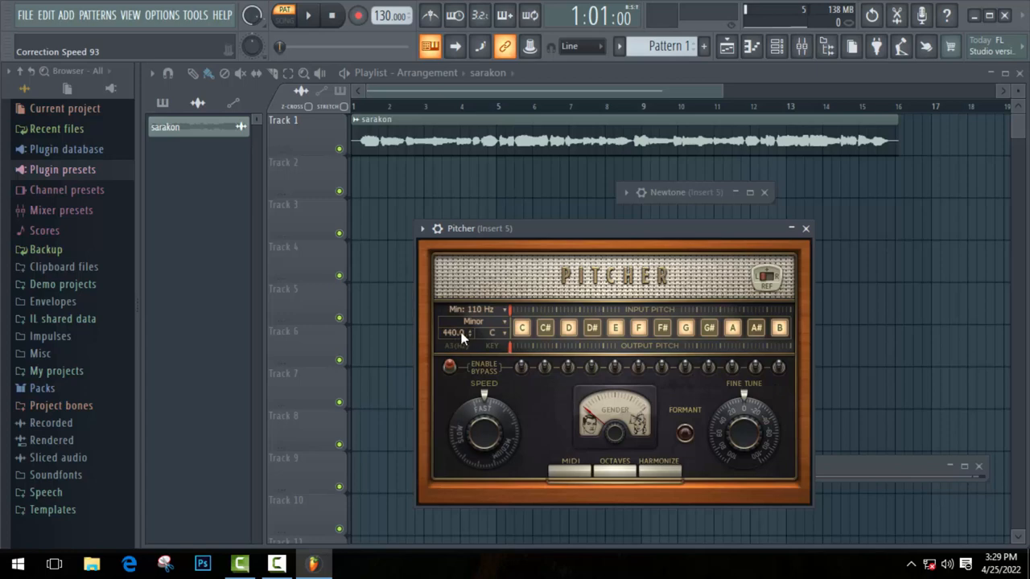
{"action": "left_click", "coordinate": [473, 321]}
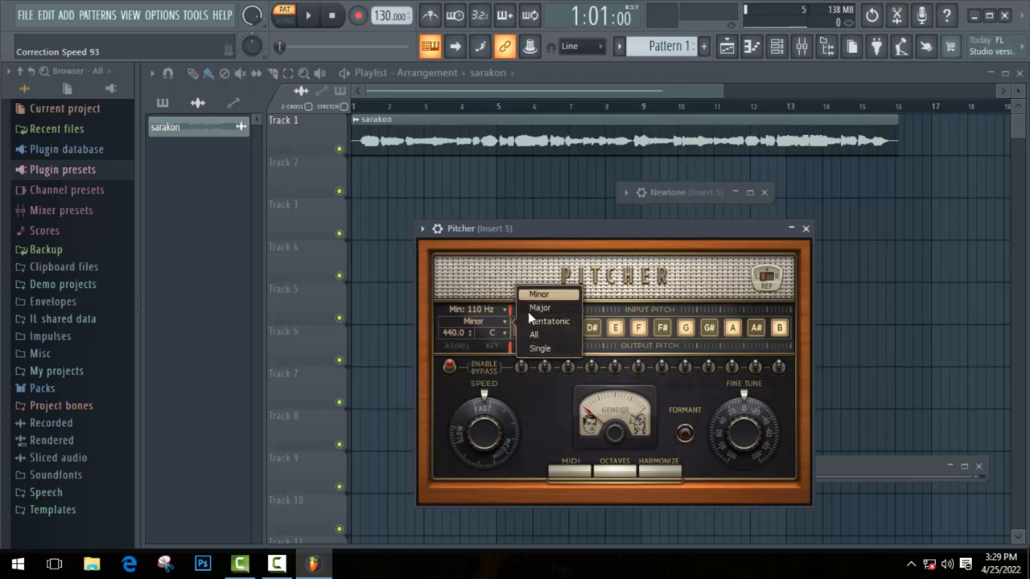
{"action": "left_click", "coordinate": [540, 307]}
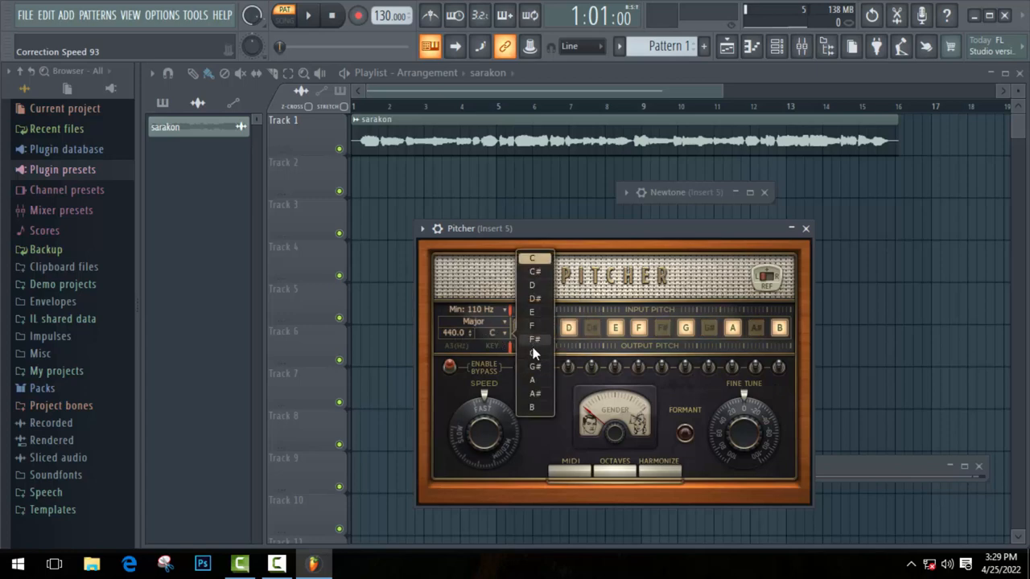
{"action": "left_click", "coordinate": [532, 366]}
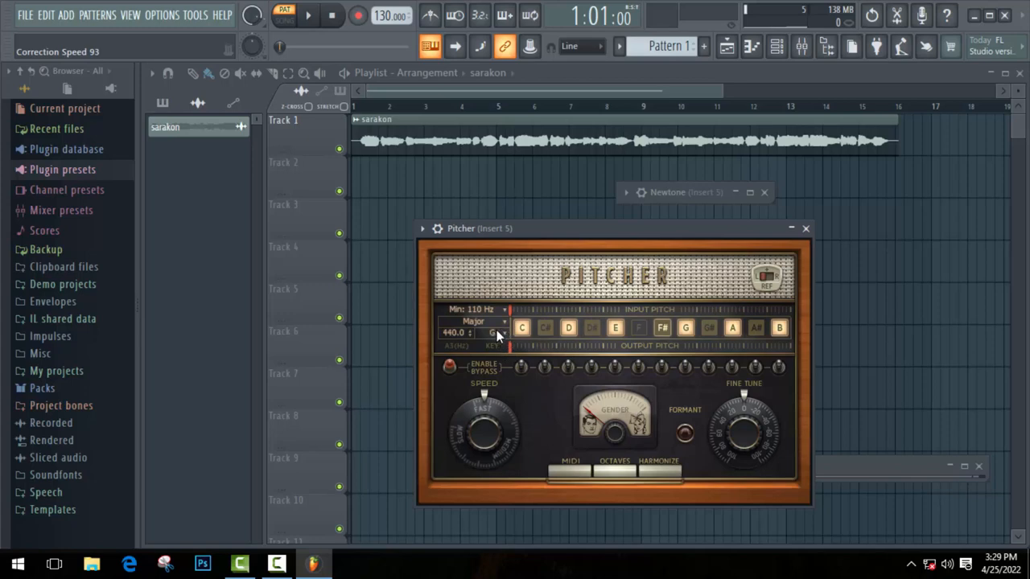
{"action": "mouse_move", "coordinate": [503, 342]}
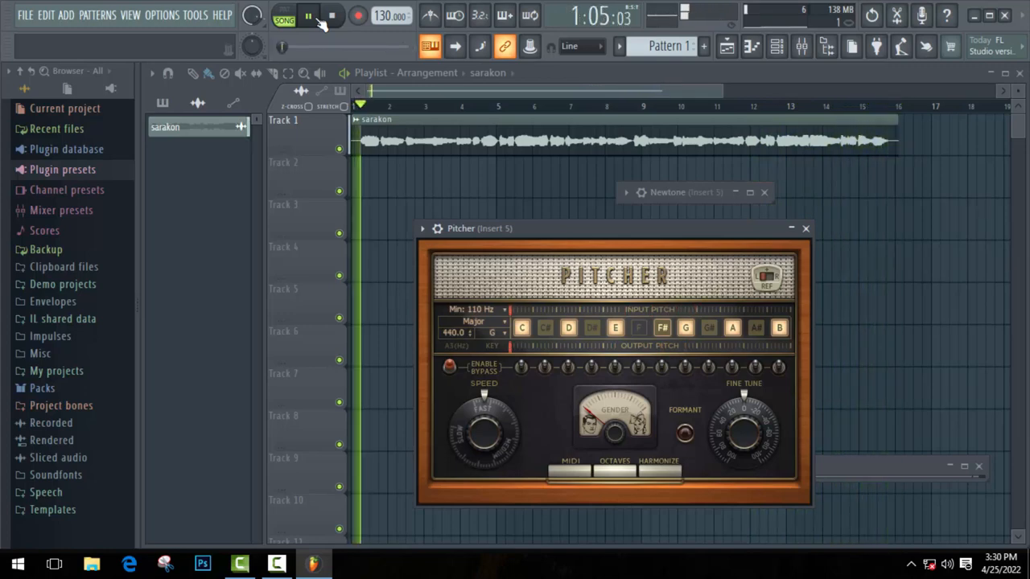
Play the song to hear the vocal tuned to G major.
{"action": "left_click", "coordinate": [309, 14]}
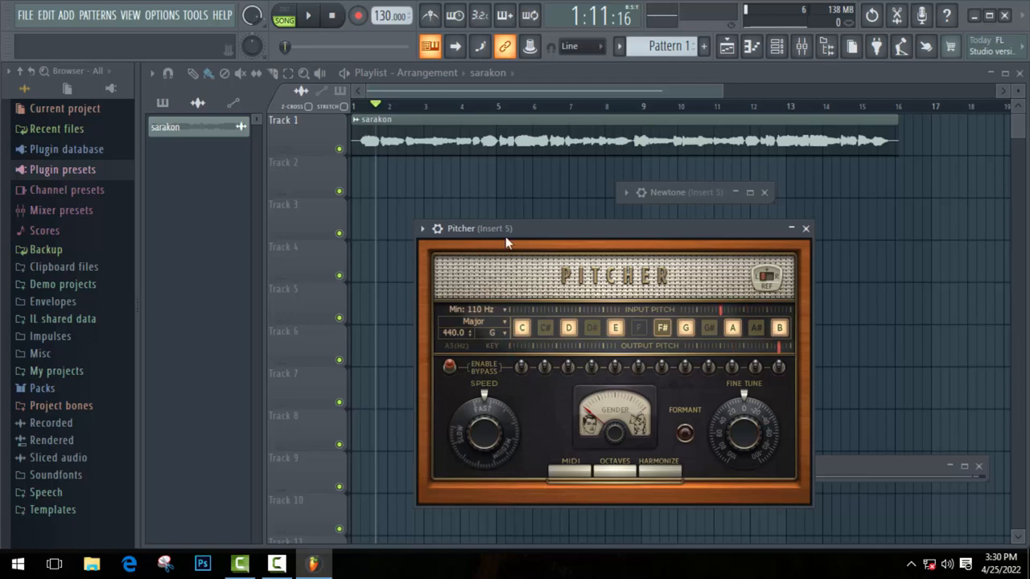
{"action": "mouse_move", "coordinate": [750, 193]}
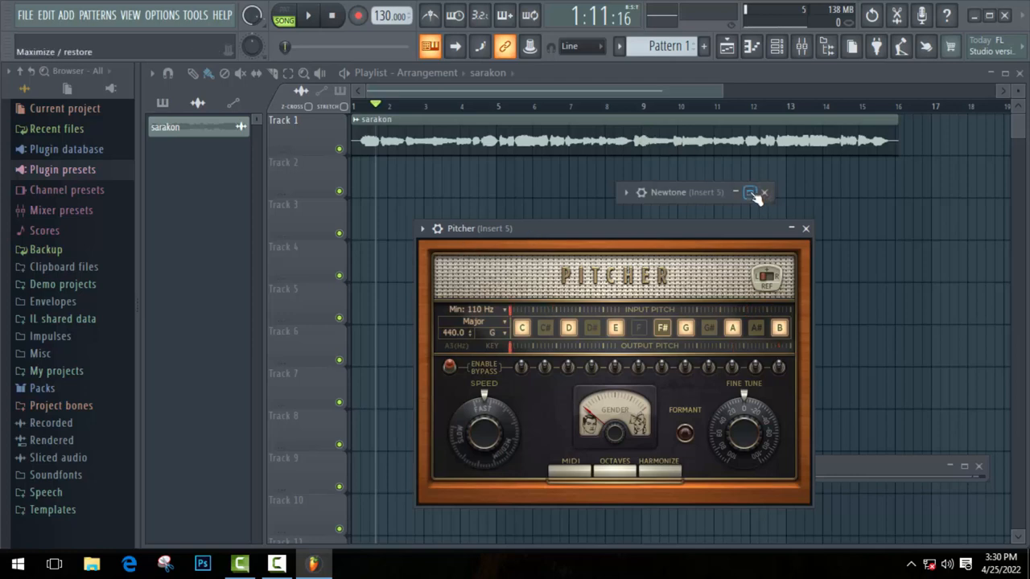
Restore the Newtone editor to full screen showing the detected pitch notes.
{"action": "left_click", "coordinate": [749, 193]}
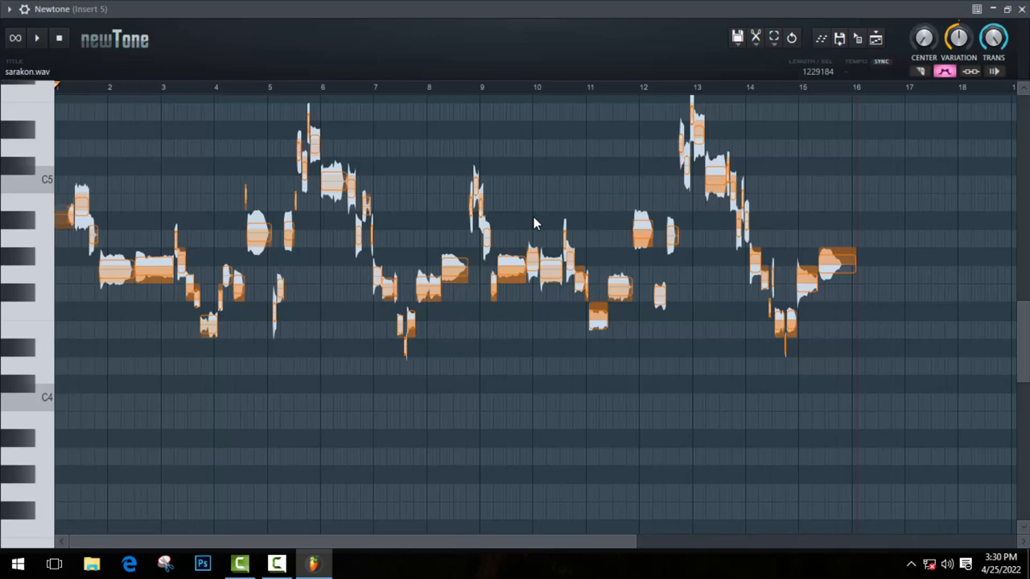